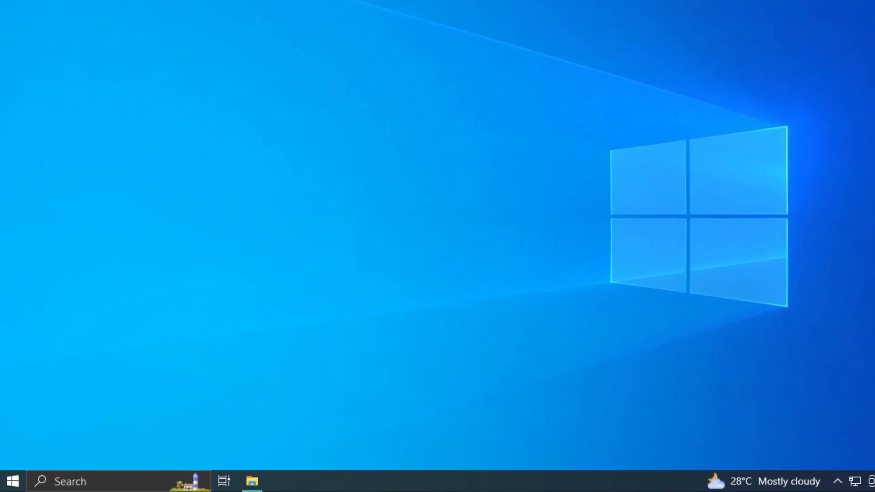
- Launch Excel from the Start menu and close its start screen immediately
left_click(10, 481)
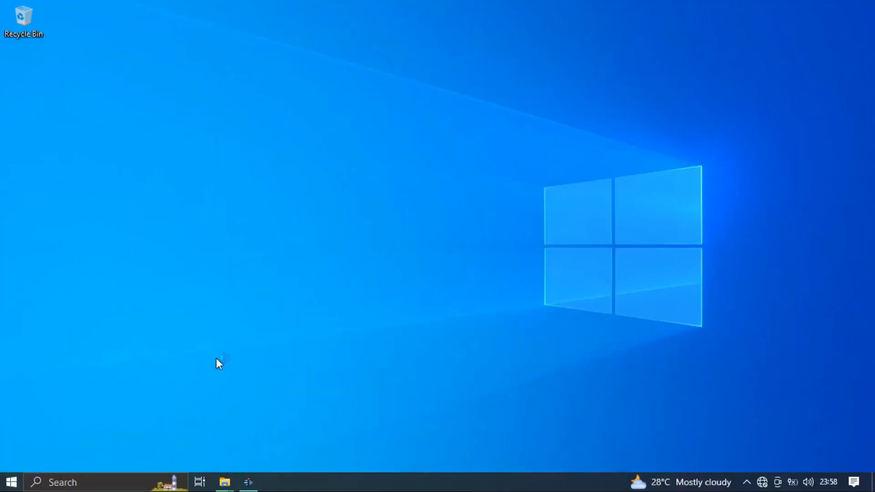
left_click(247, 481)
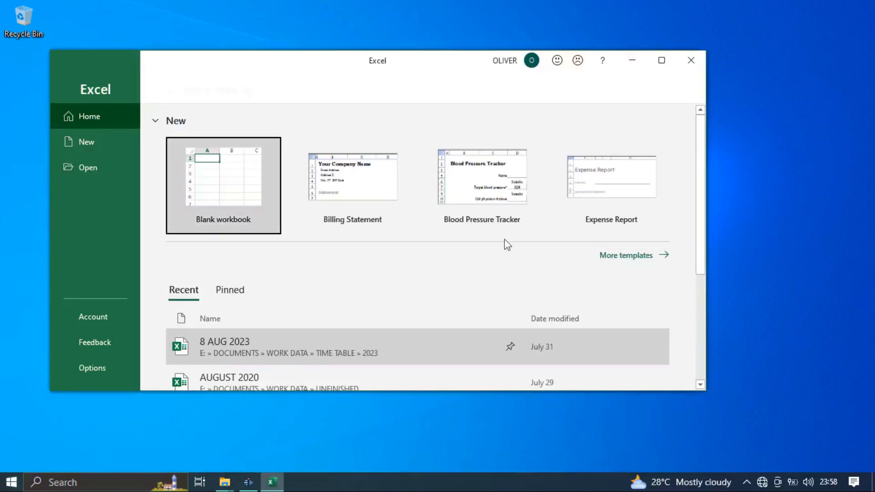
left_click(690, 60)
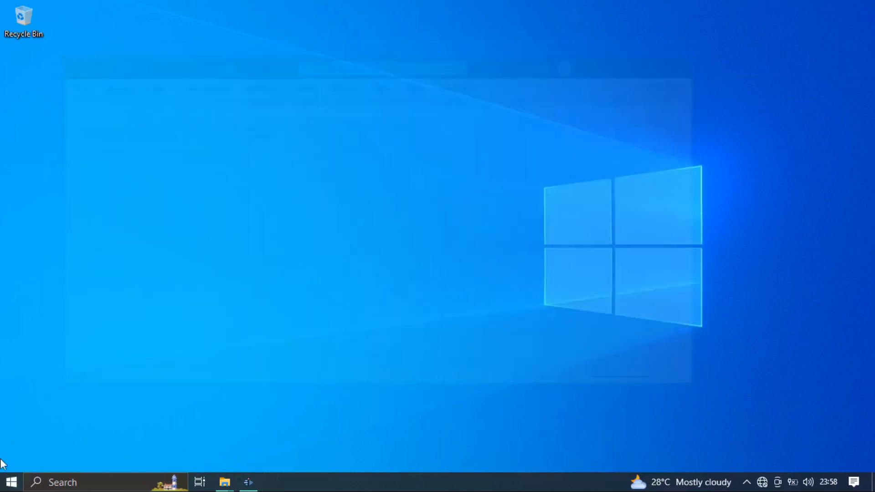
- Launch Word from the Start menu so its startup screen appears
left_click(11, 481)
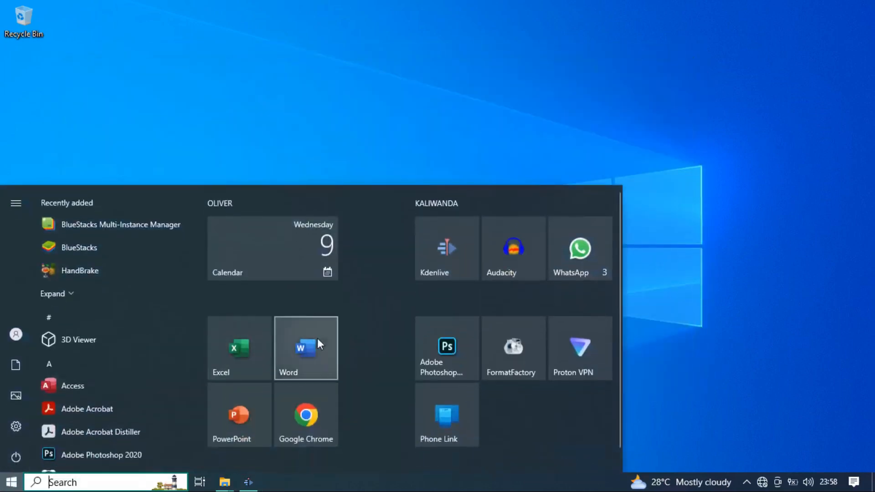
left_click(306, 347)
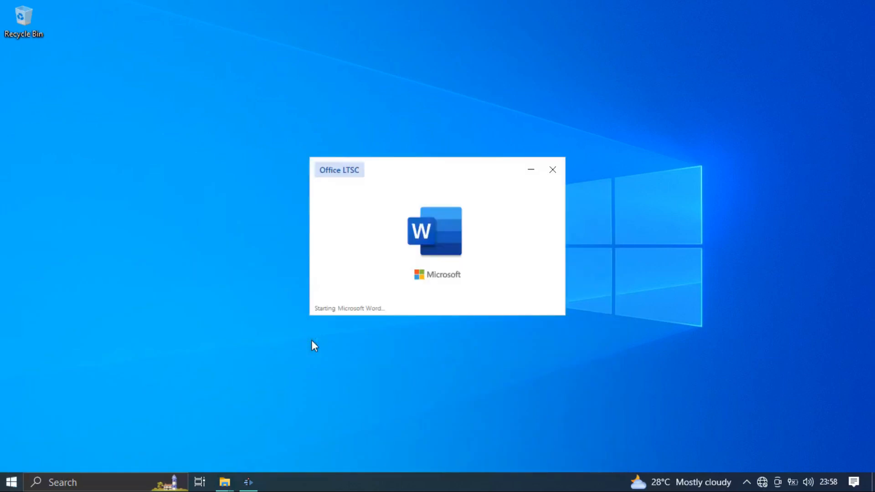